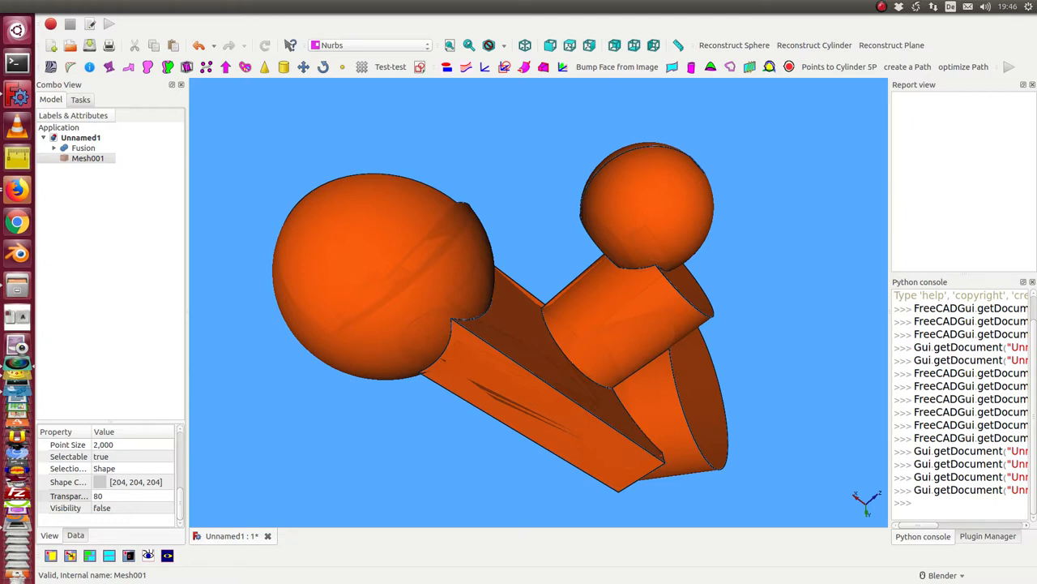
mouse_move(311, 464)
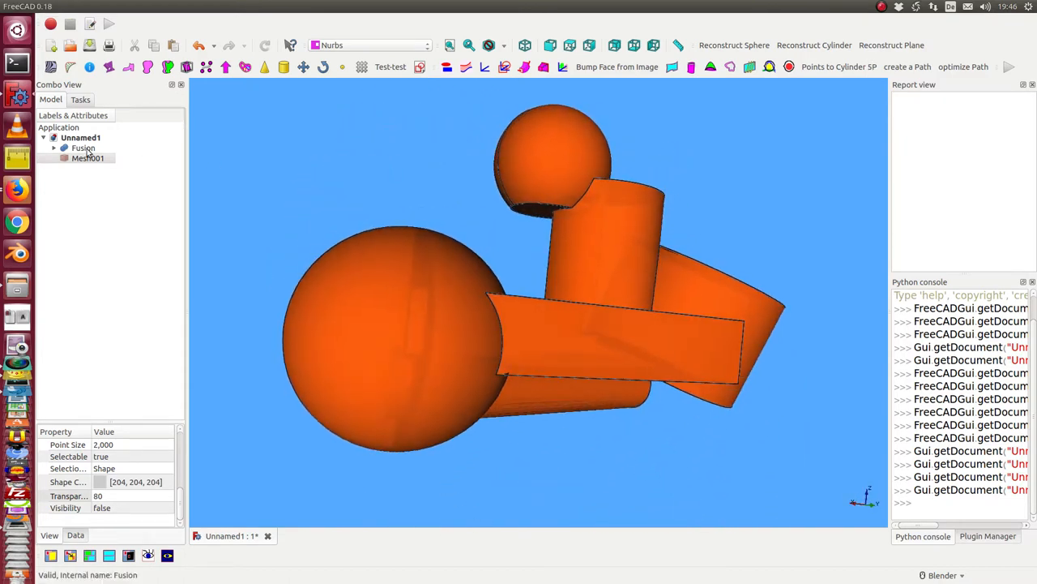
Hide the fused solid part in the tree
left_click(87, 158)
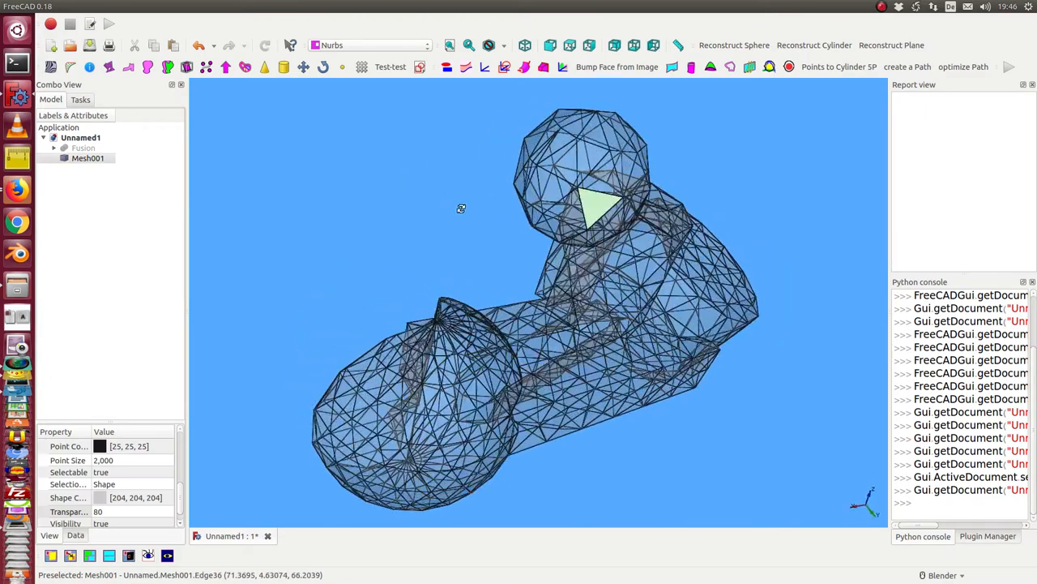
Orbit the mesh to bring the small sphere into view
left_click_drag(461, 209, 571, 158)
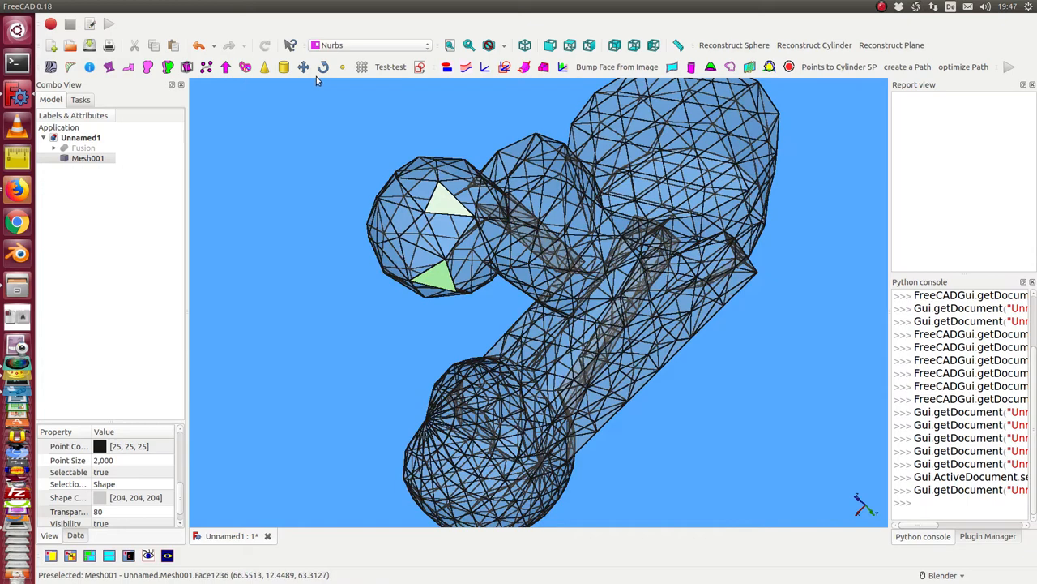
mouse_move(734, 45)
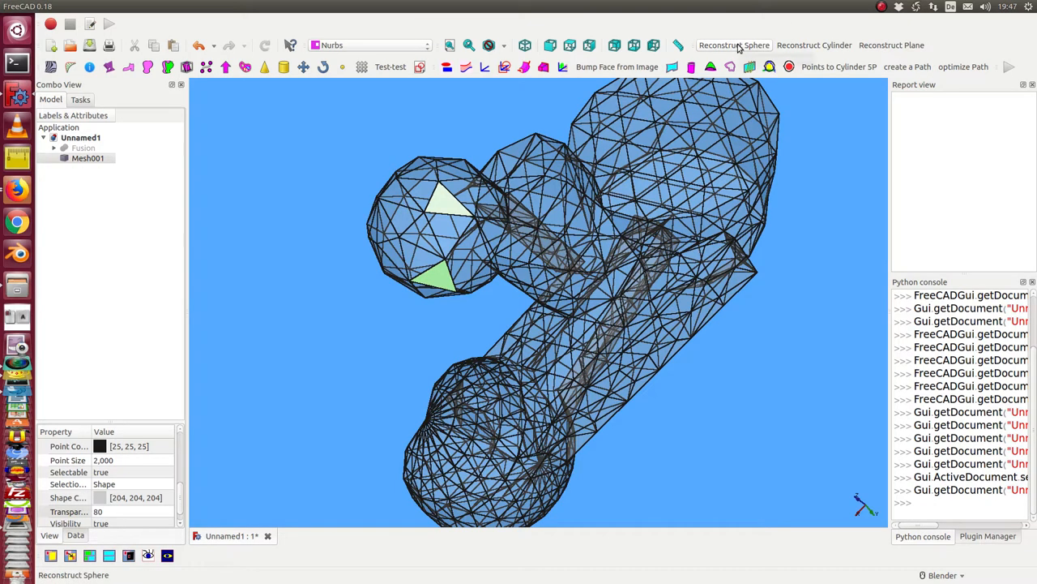
Reconstruct the small sphere, then hide ReconstructFace_leftover_ and show only ReconstructFace_found_
left_click(733, 45)
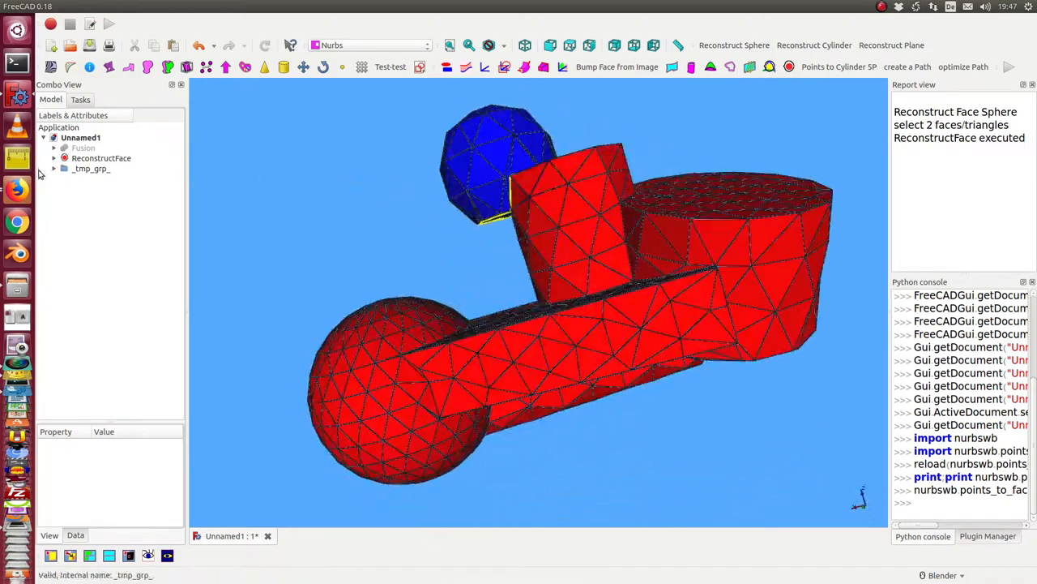
left_click(124, 179)
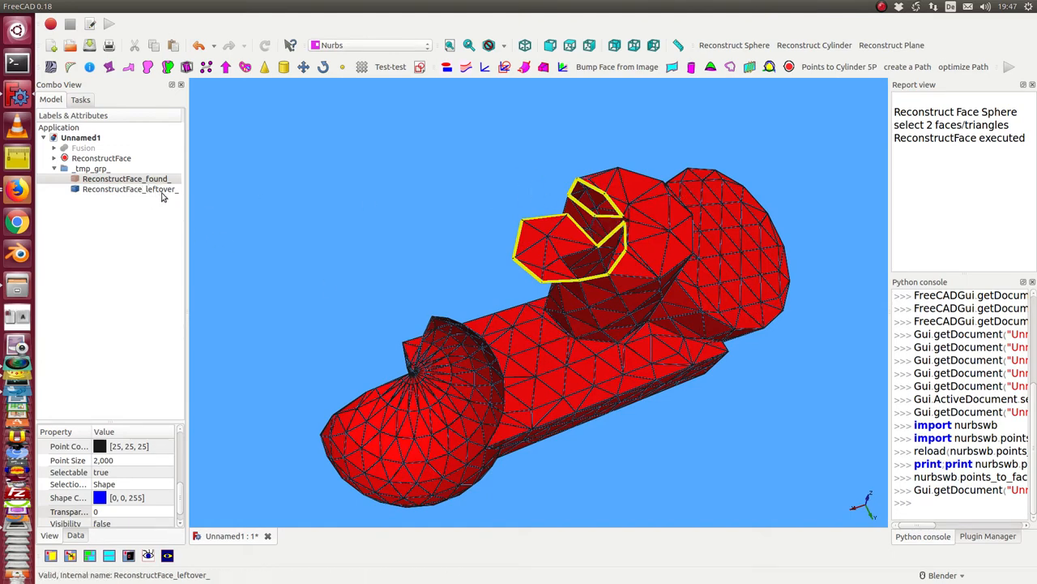
left_click(128, 189)
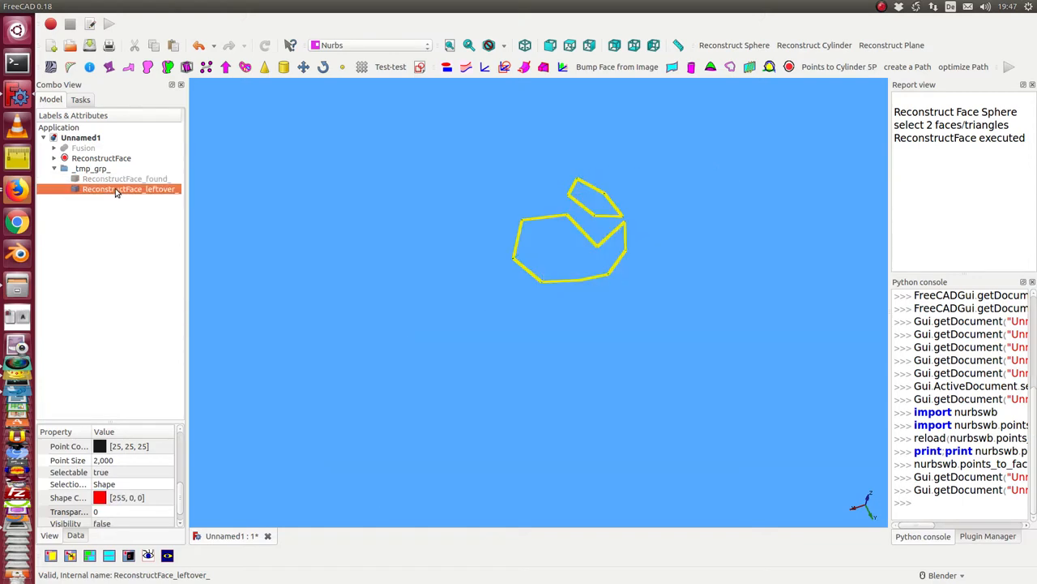
left_click(125, 179)
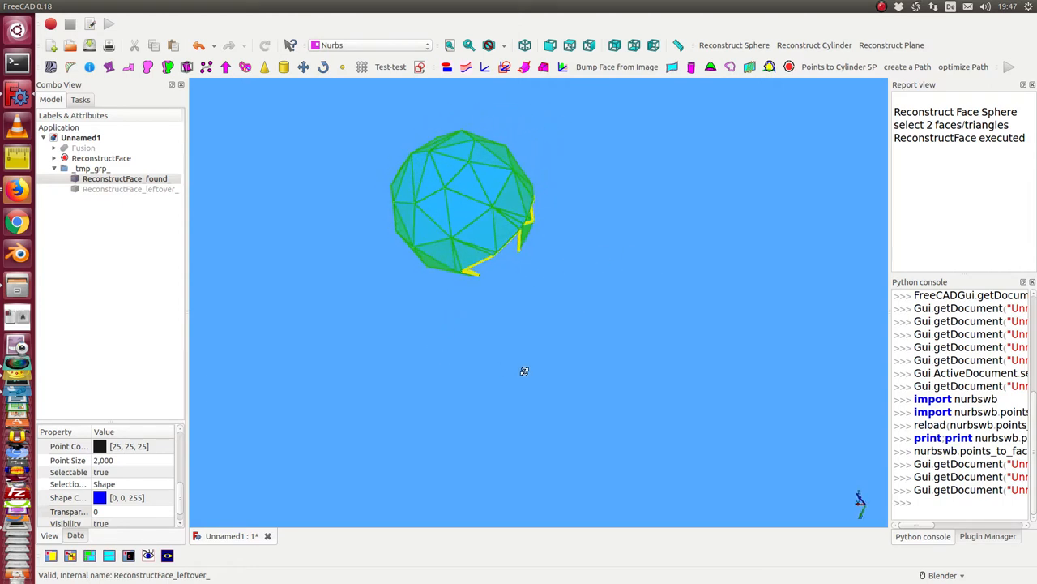
mouse_move(594, 289)
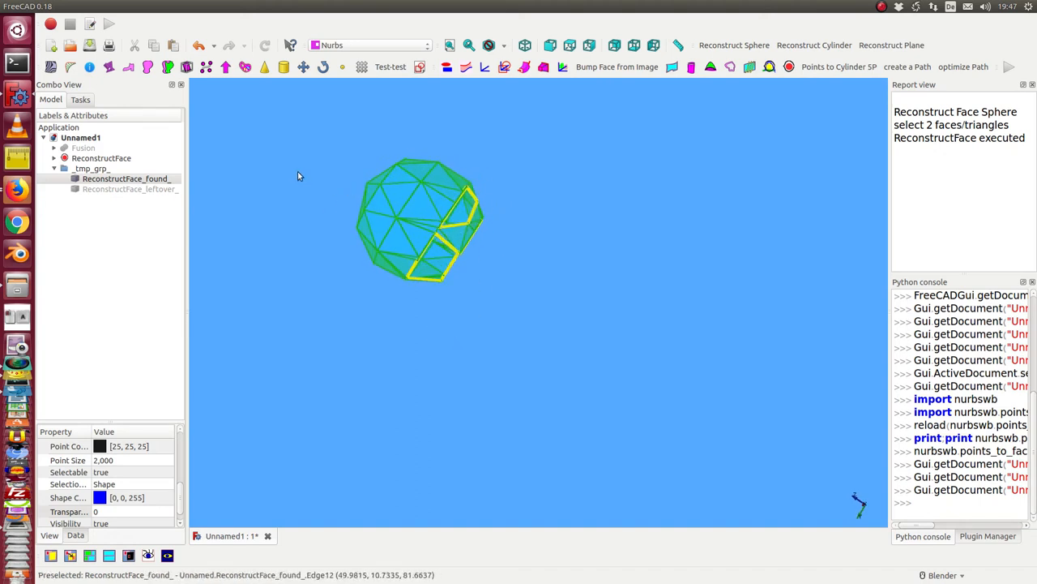
mouse_move(275, 189)
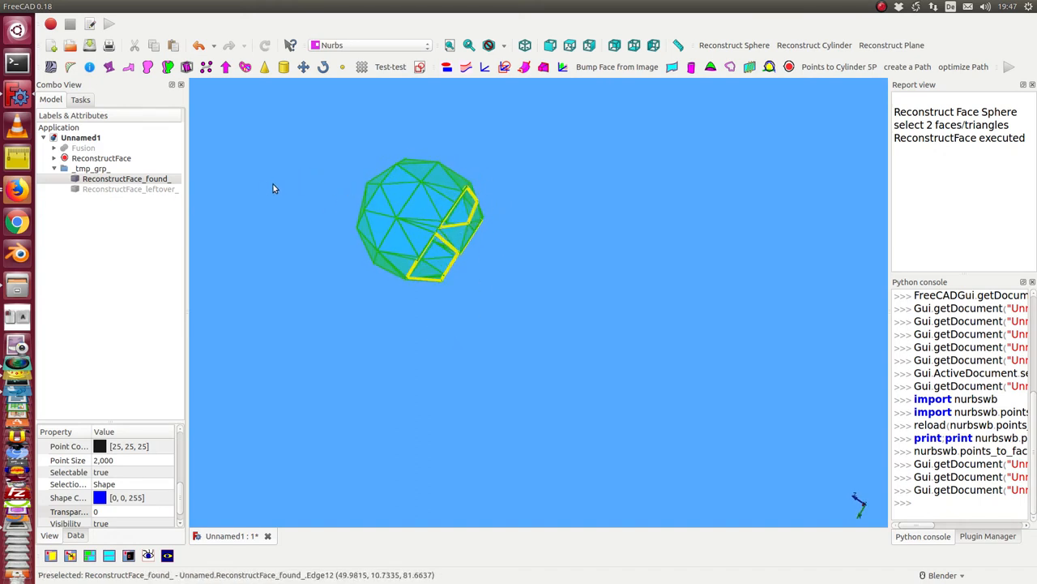
left_click(126, 178)
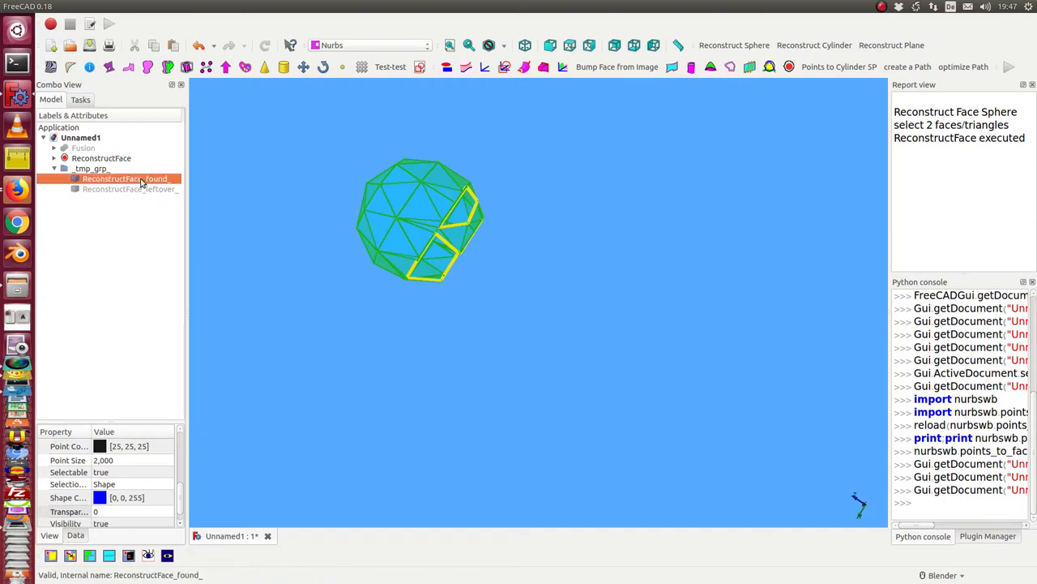
Hide the found sphere and reconstruct the large sphere from the picked triangles
left_click(128, 188)
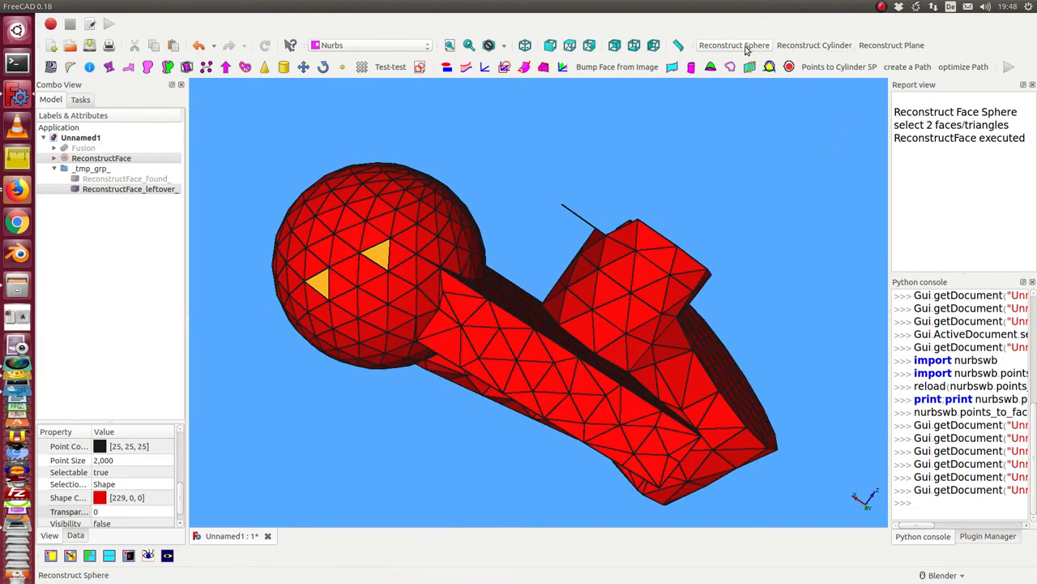
left_click(733, 44)
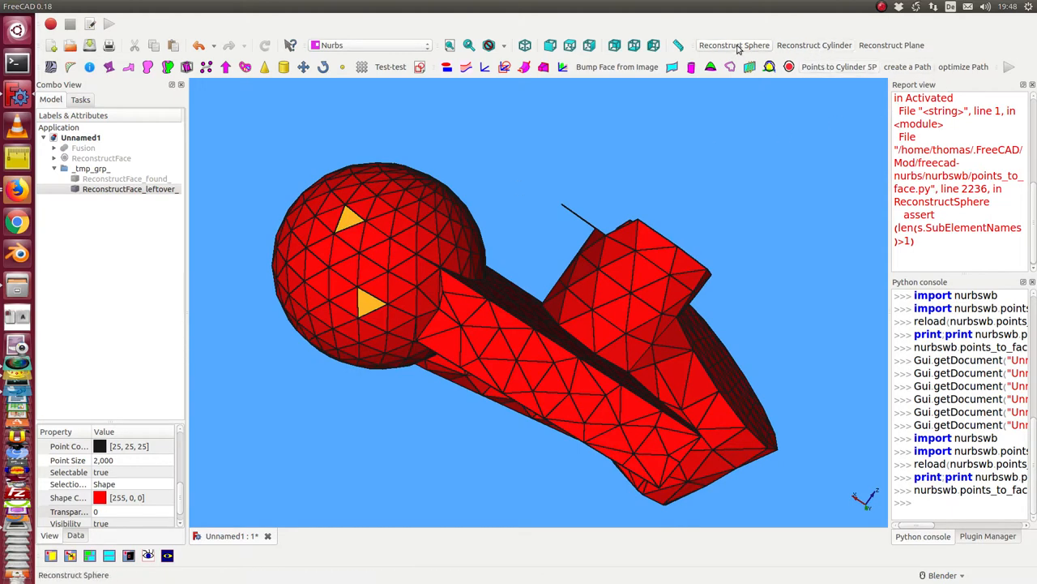
left_click(733, 45)
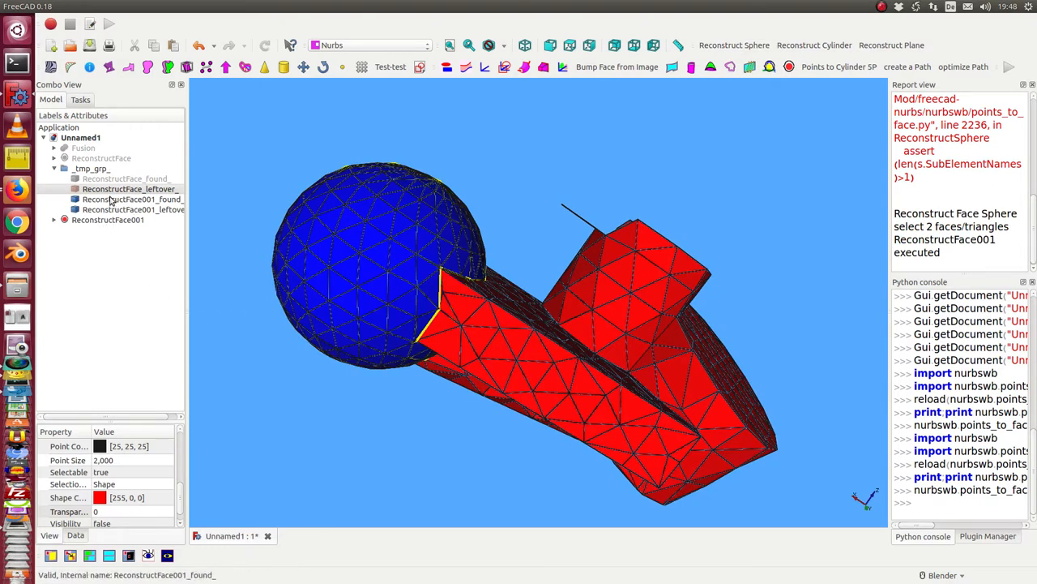
Show the mesh remaining after both sphere reconstructions and orbit it
left_click(132, 209)
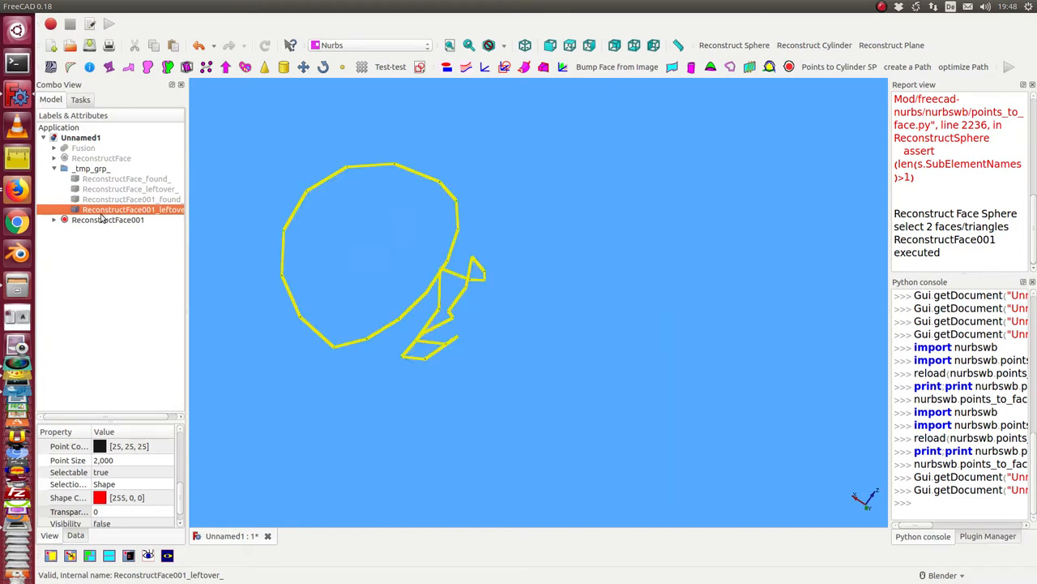
left_click(53, 220)
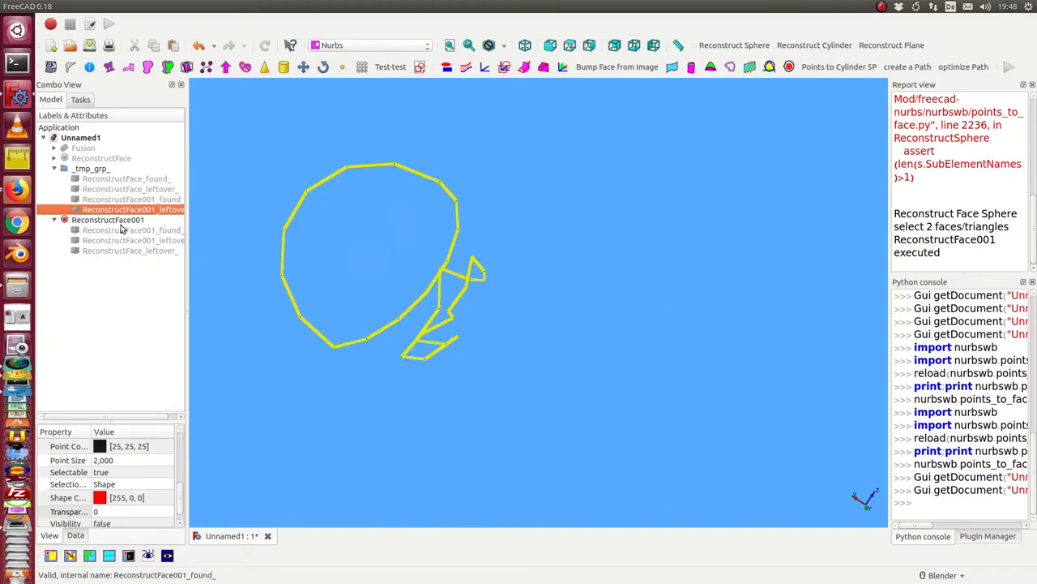
left_click(130, 240)
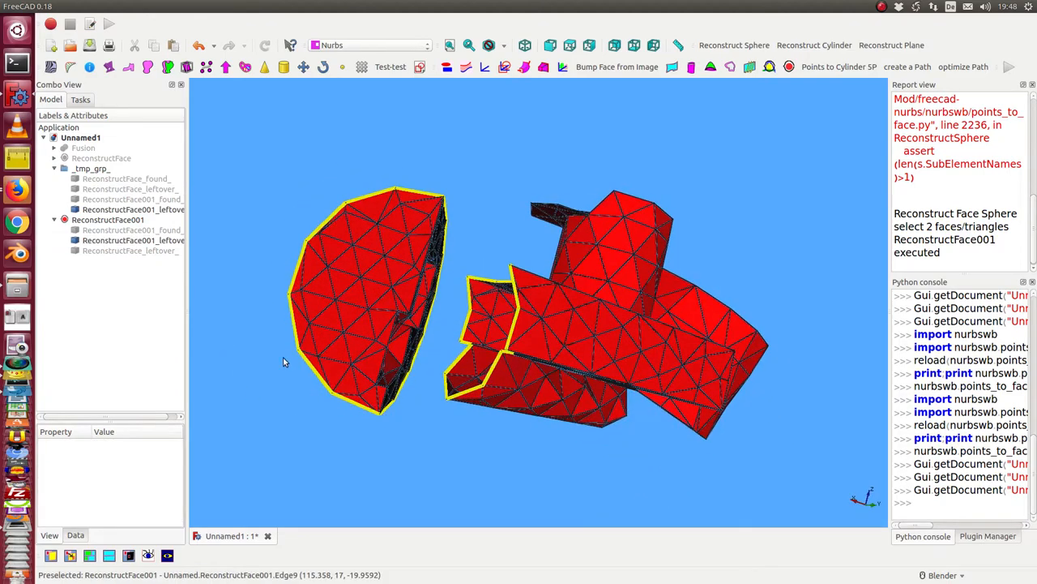
left_click(133, 240)
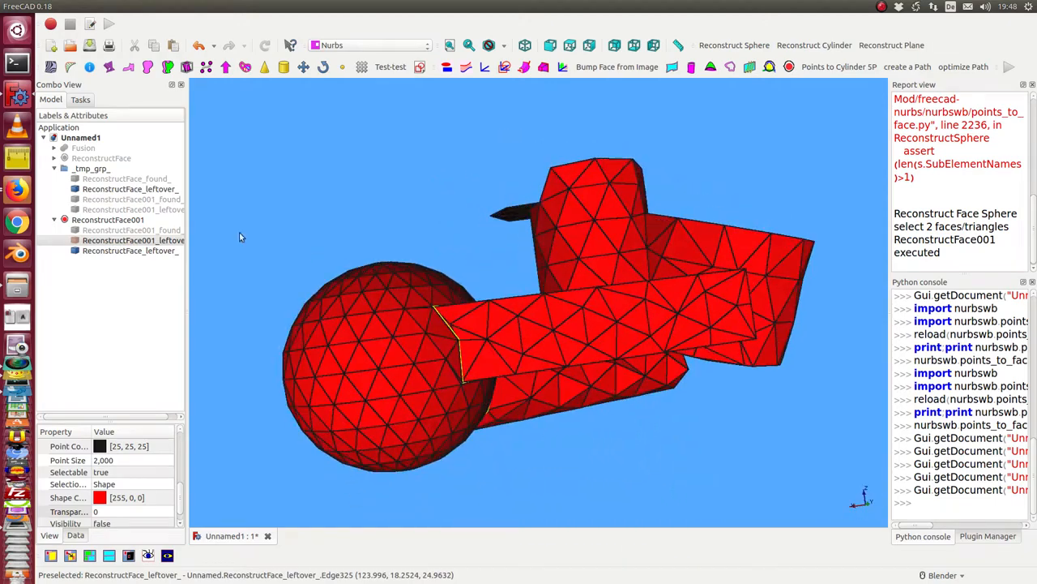
left_click(130, 240)
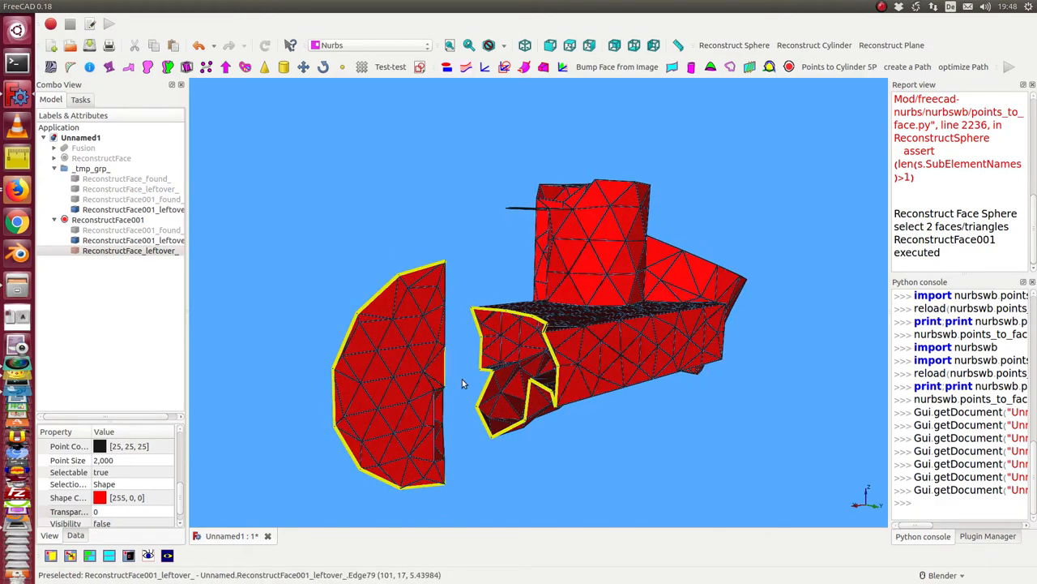
left_click_drag(462, 384, 583, 353)
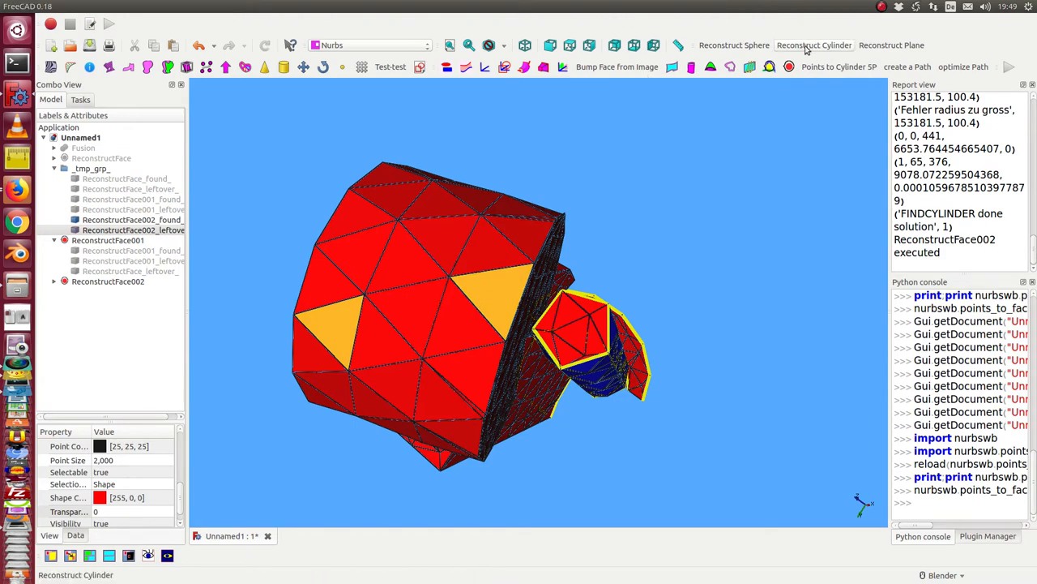
Reconstruct a cylinder from the picked facets of the leftover mesh
left_click(814, 44)
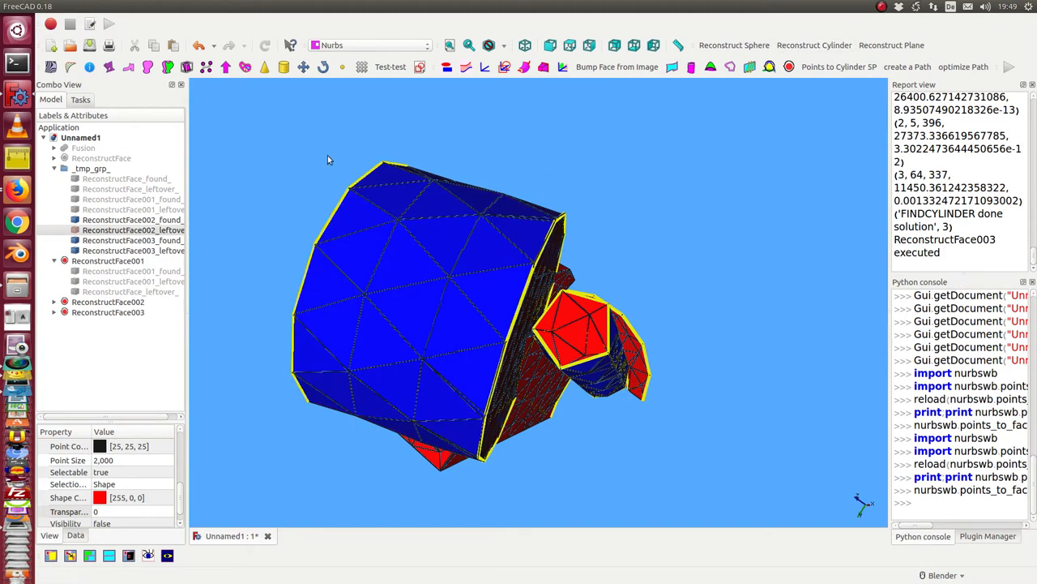
mouse_move(450, 244)
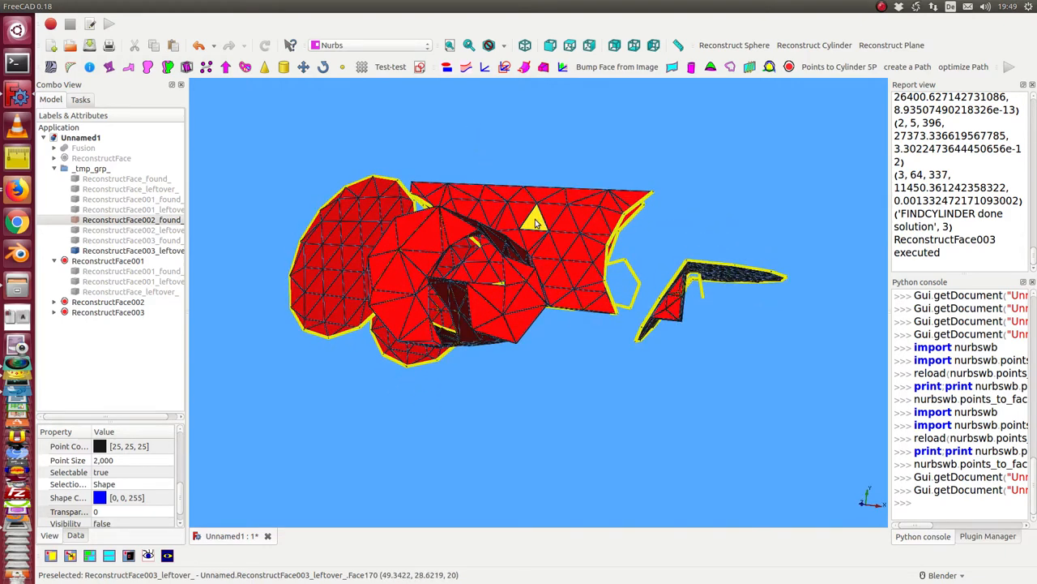
Reconstruct a plane from a flat box-face triangle and orbit the segmented mesh
left_click(132, 249)
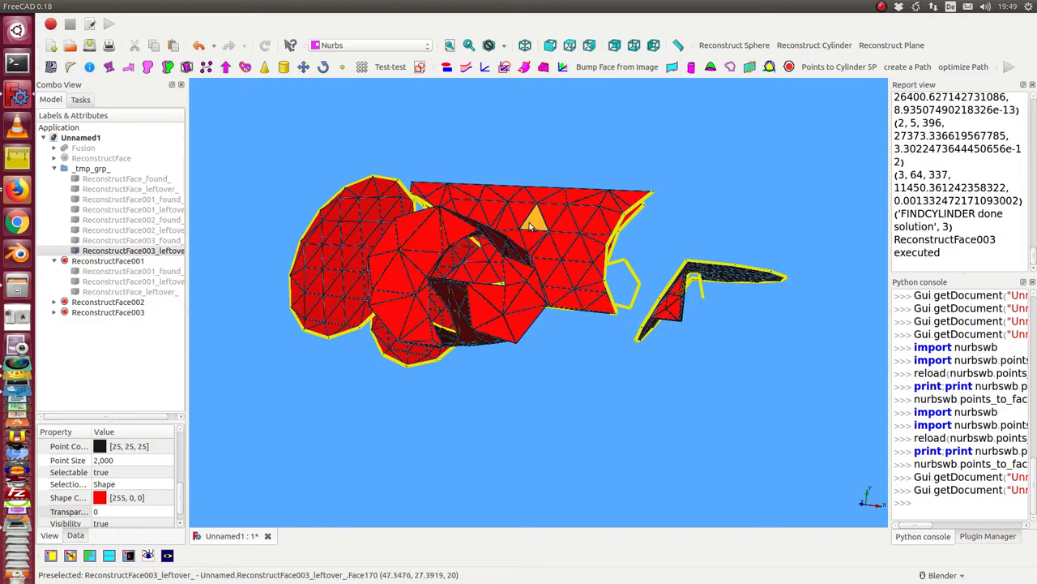
mouse_move(891, 44)
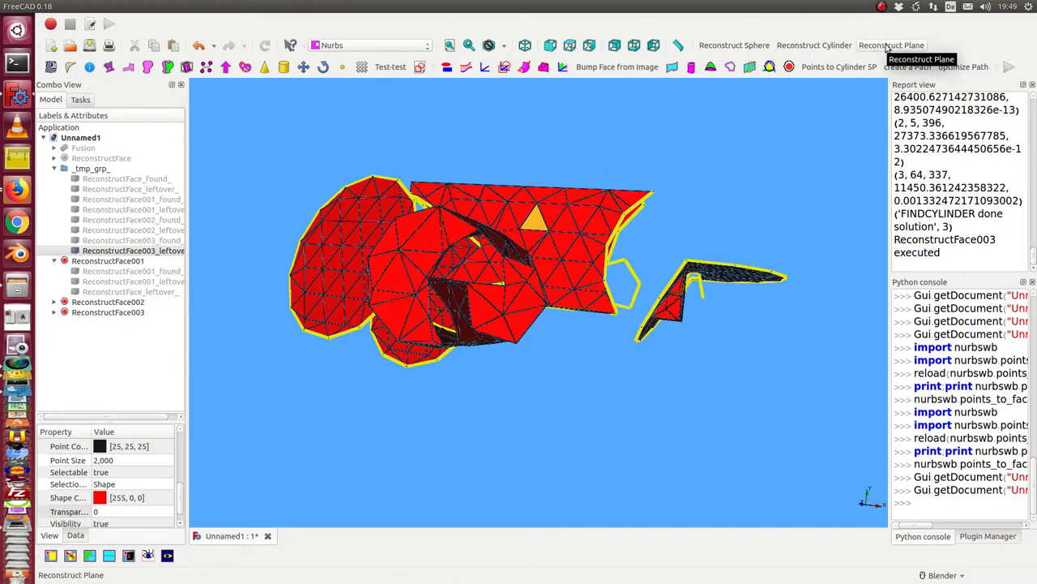
left_click(891, 45)
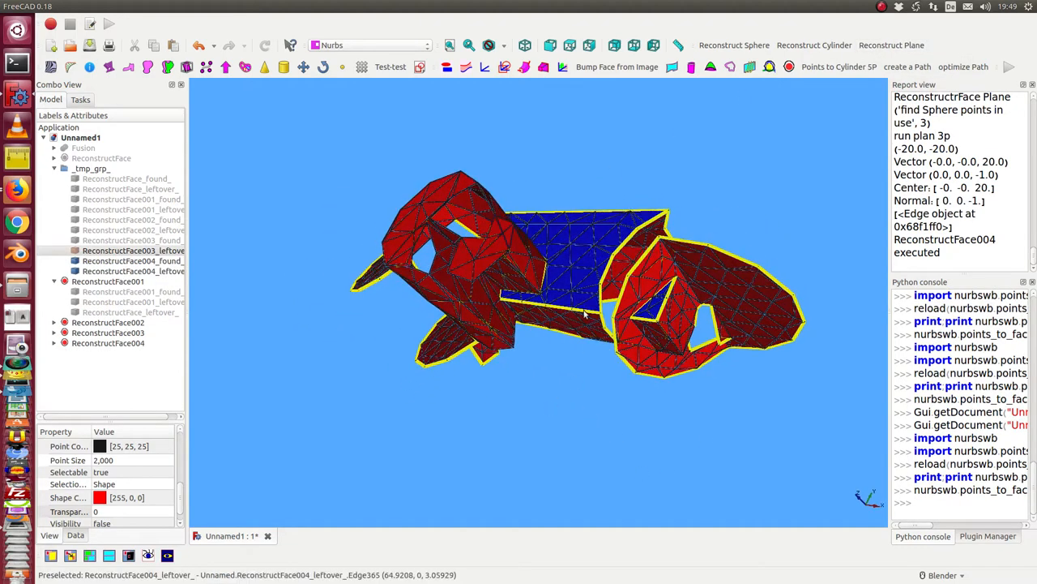
mouse_move(657, 312)
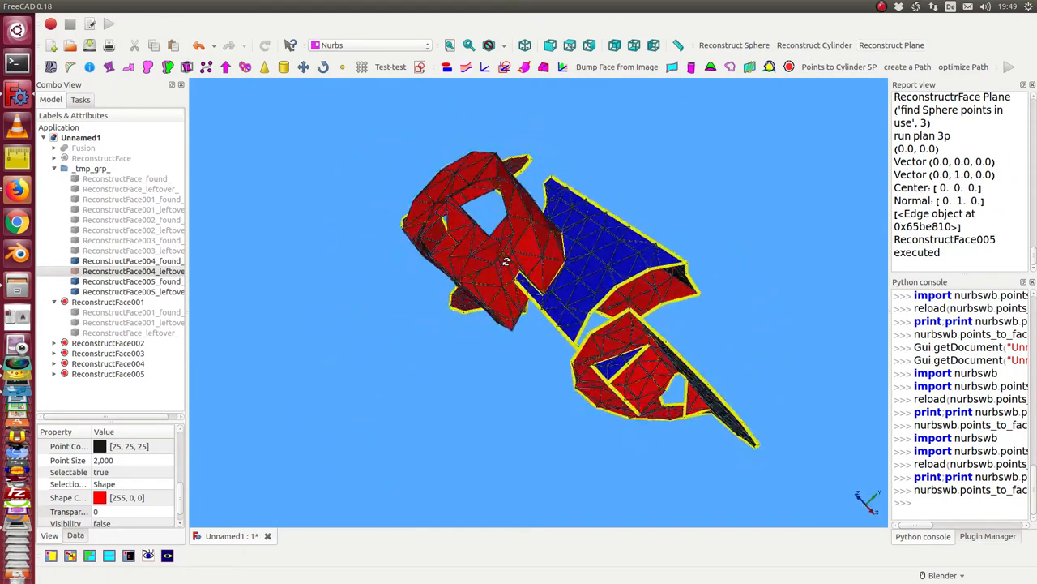
left_click_drag(507, 259, 567, 310)
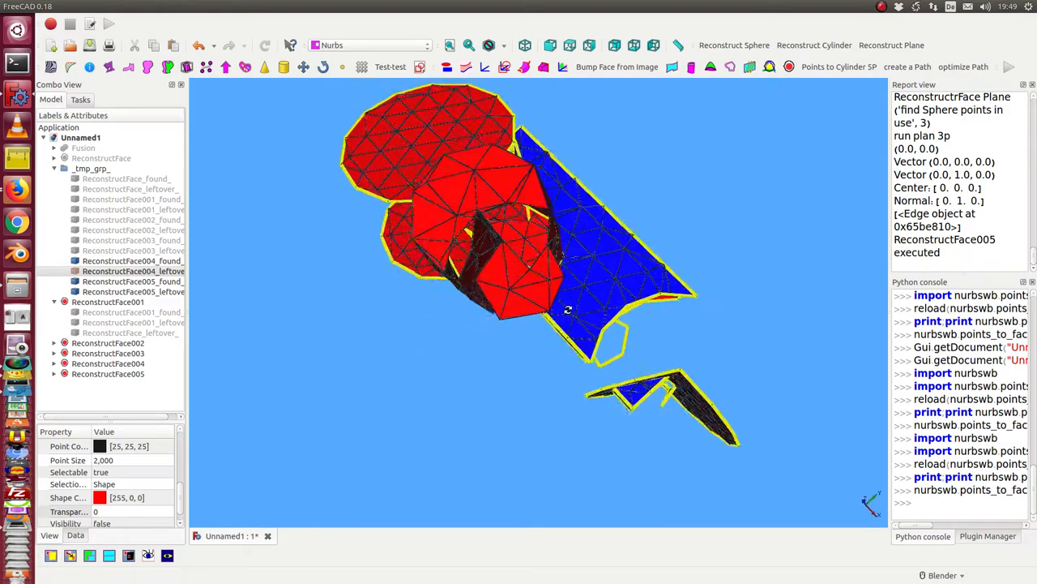